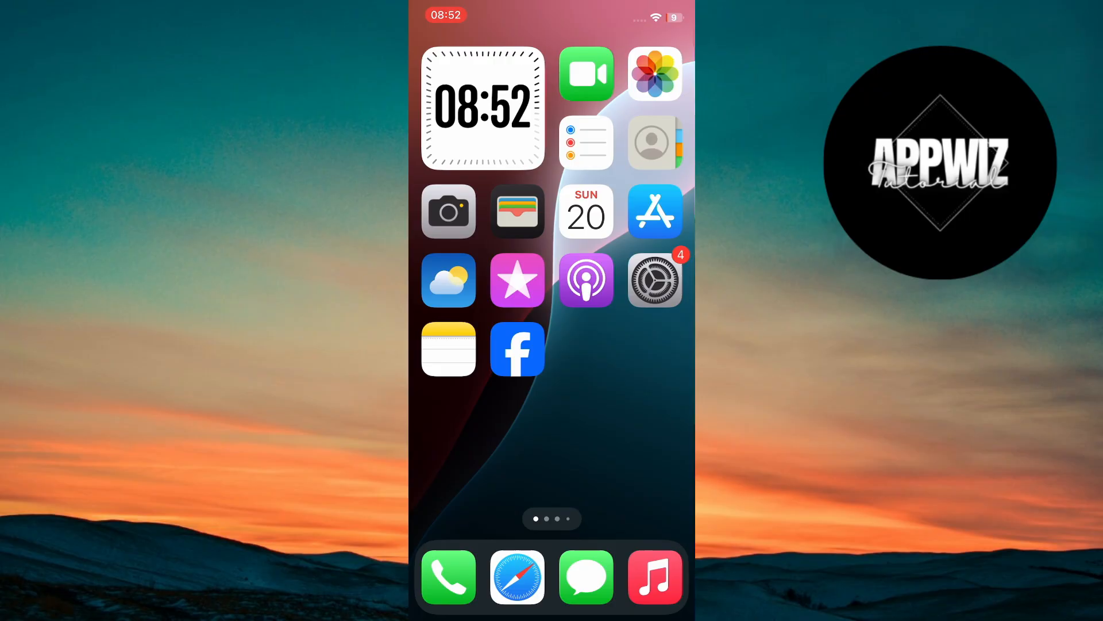
Launch the Facebook app from the iOS Home Screen
click(517, 348)
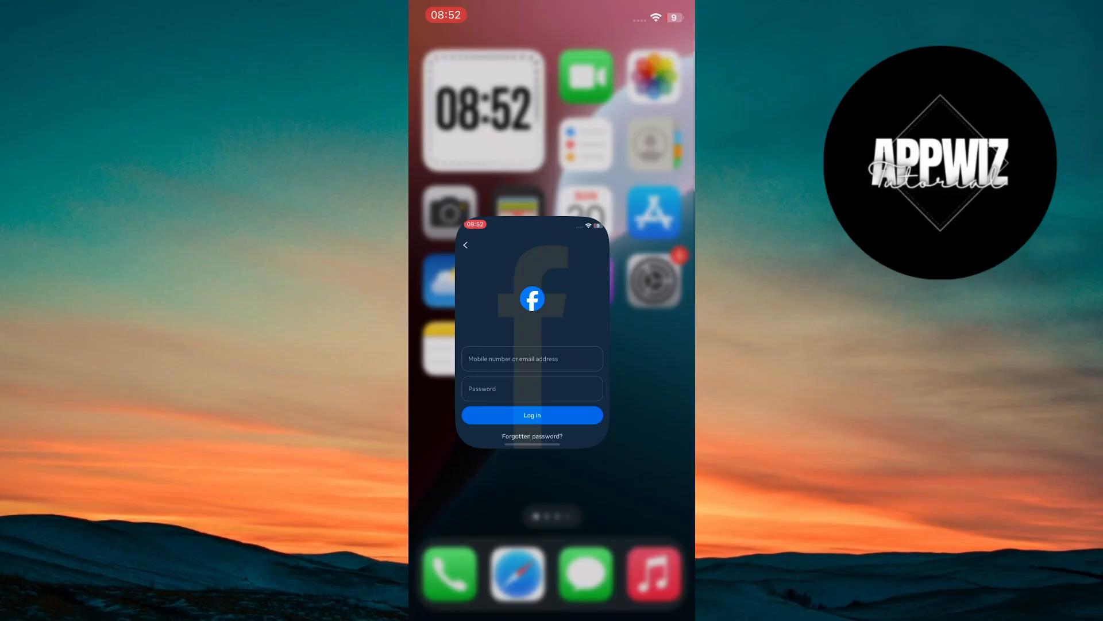
Enter the Gmail address in the email field and move to the Password field
click(532, 359)
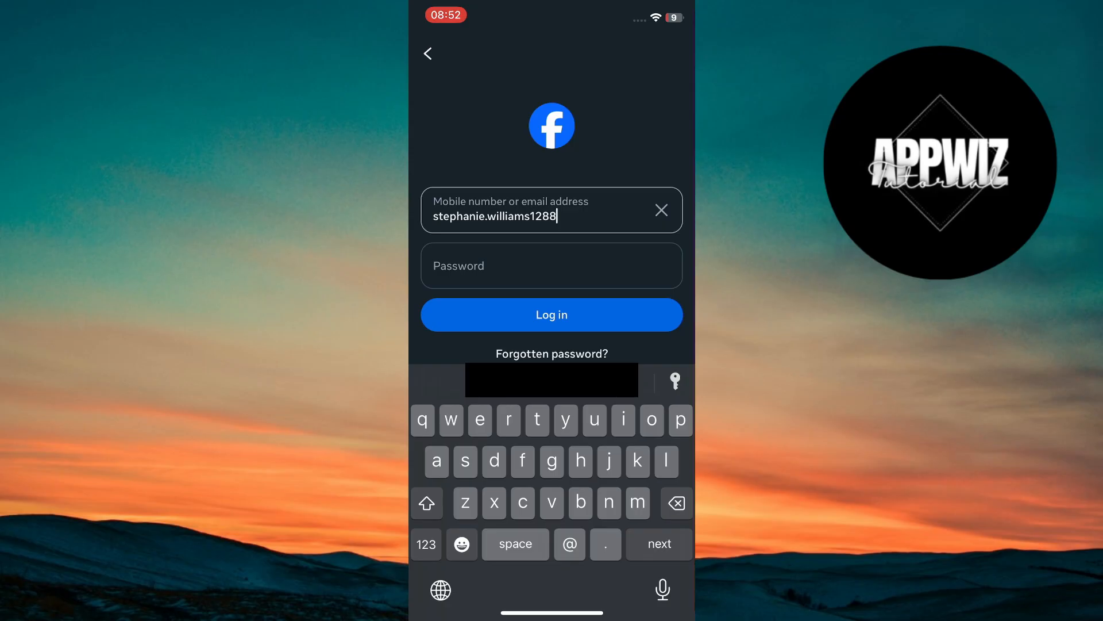
text(@gmail.com)
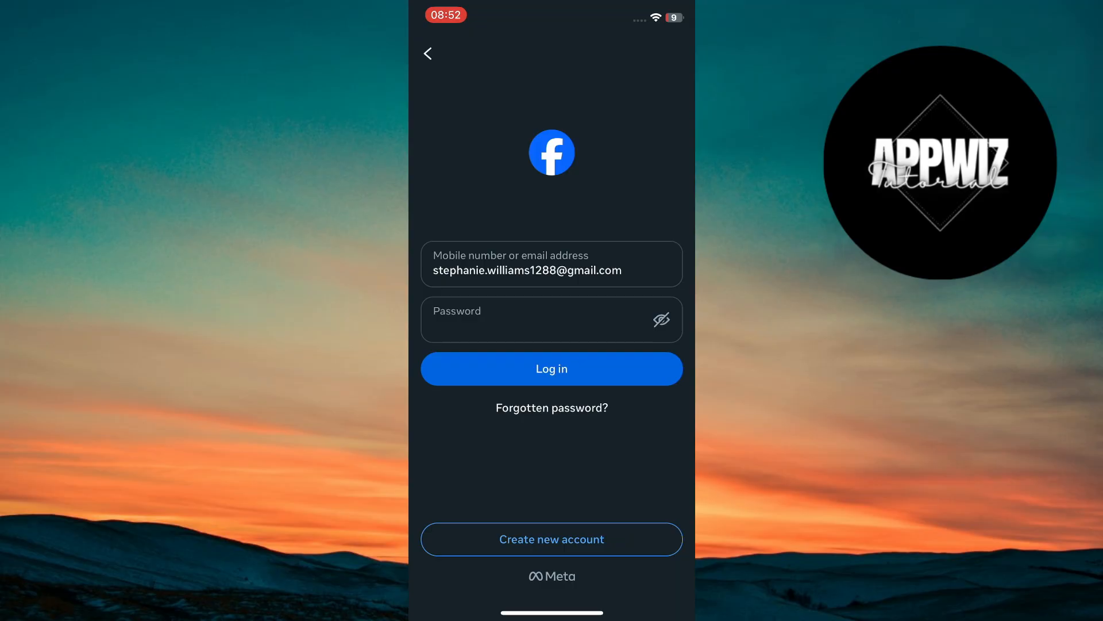
click(550, 407)
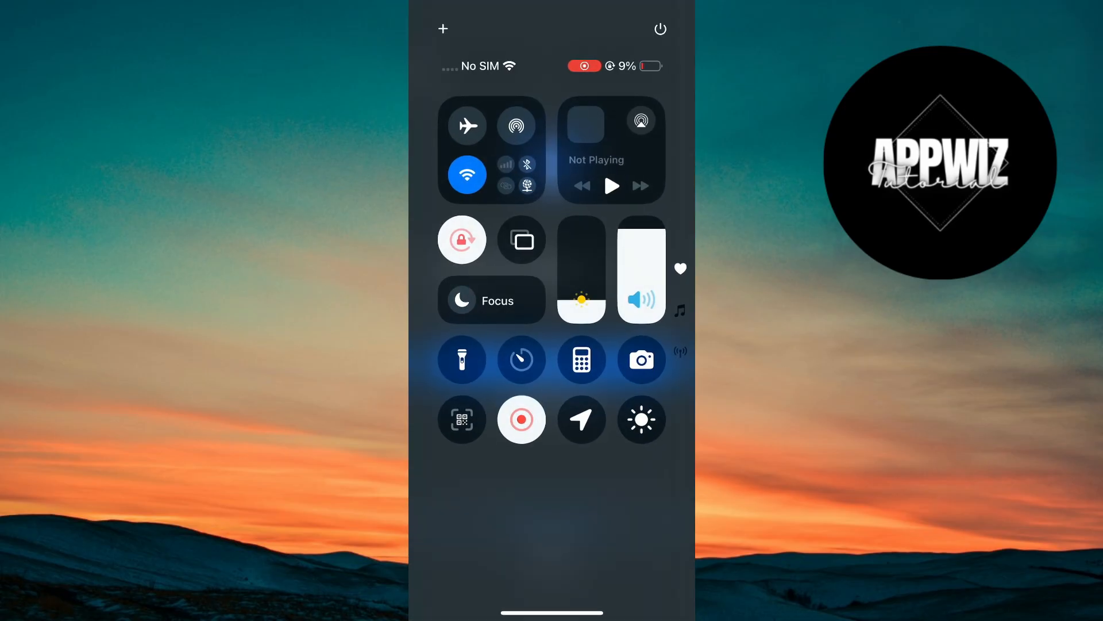
Dismiss iOS Control Center to return to the Facebook login form
click(467, 174)
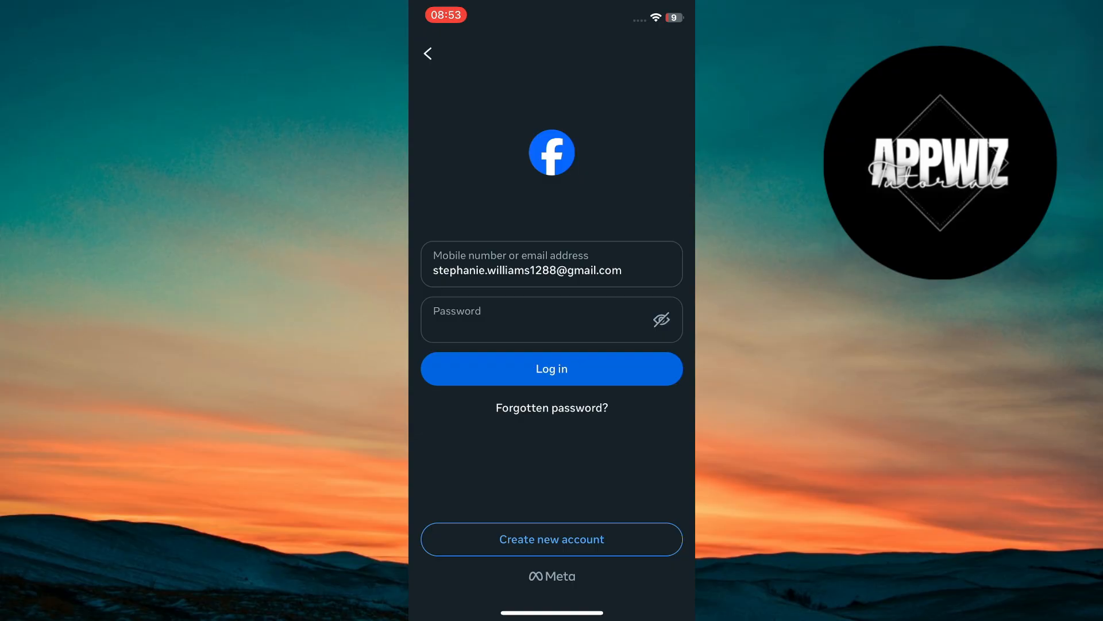
Submit the login and land on the Facebook home news feed
click(551, 368)
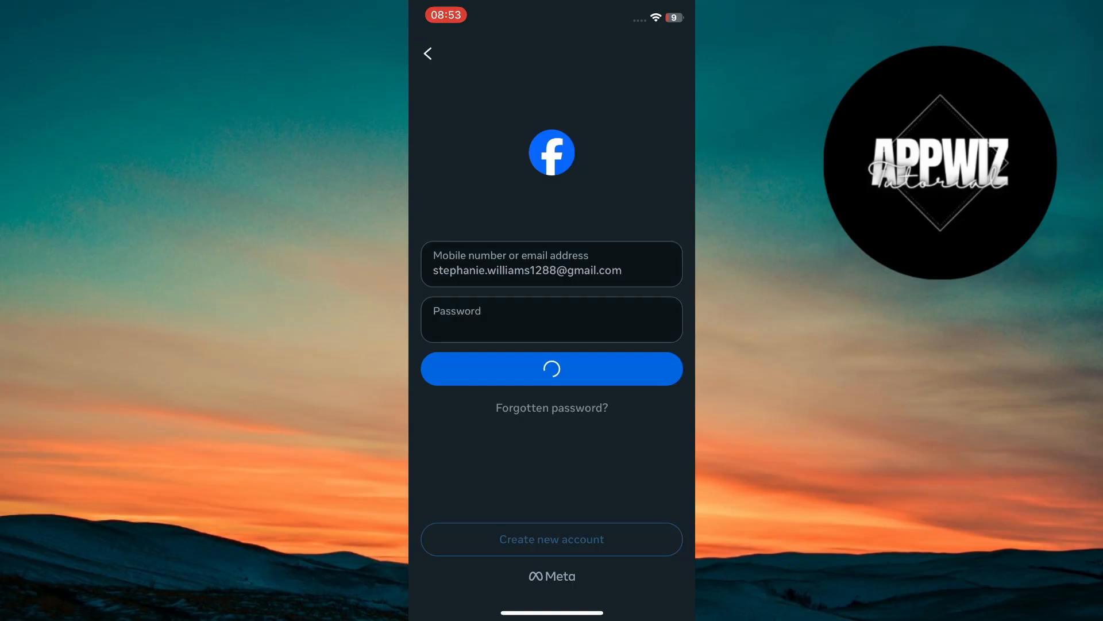
click(551, 367)
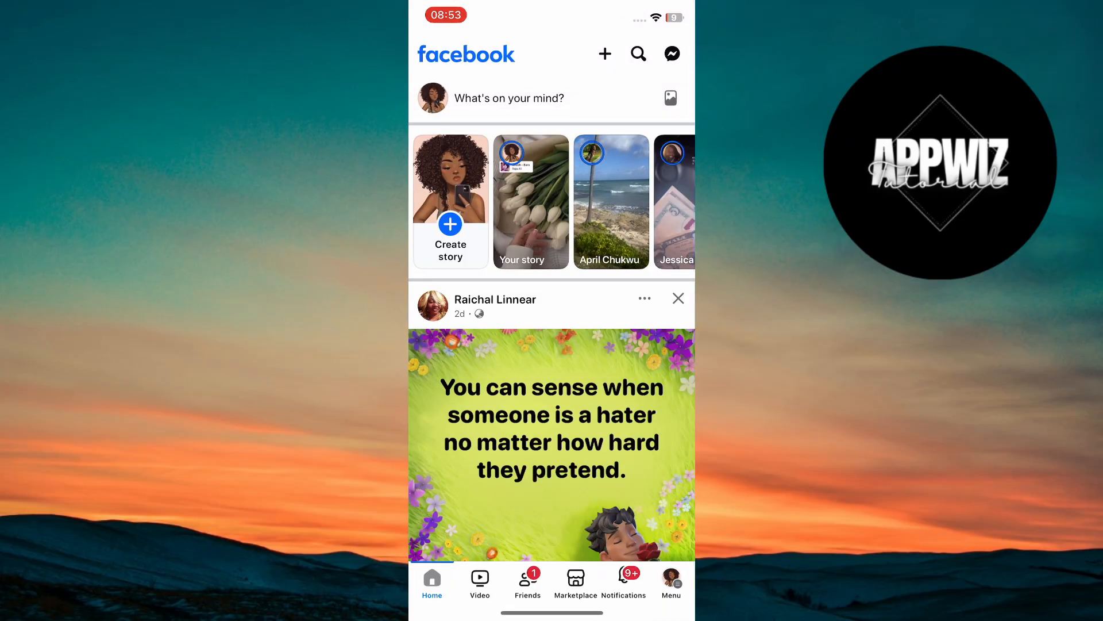